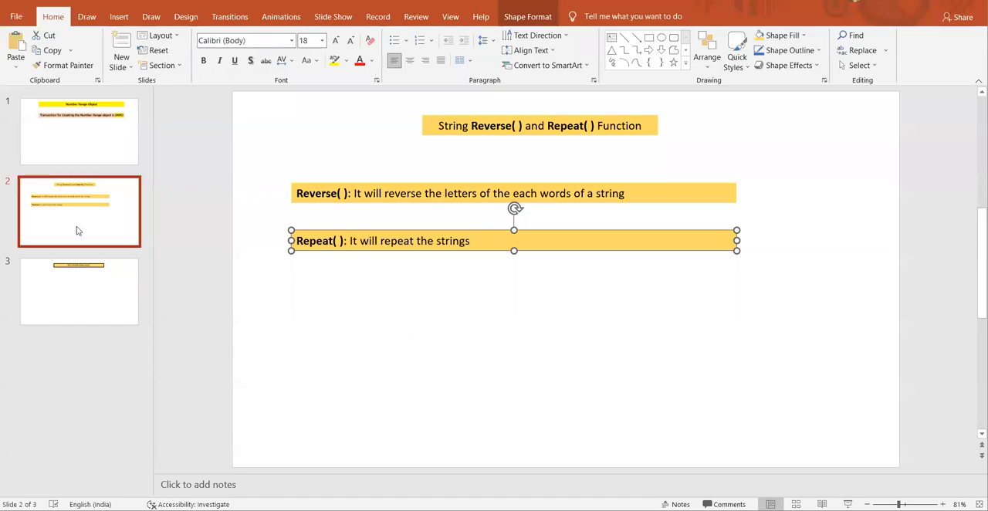
mouse_move(457, 311)
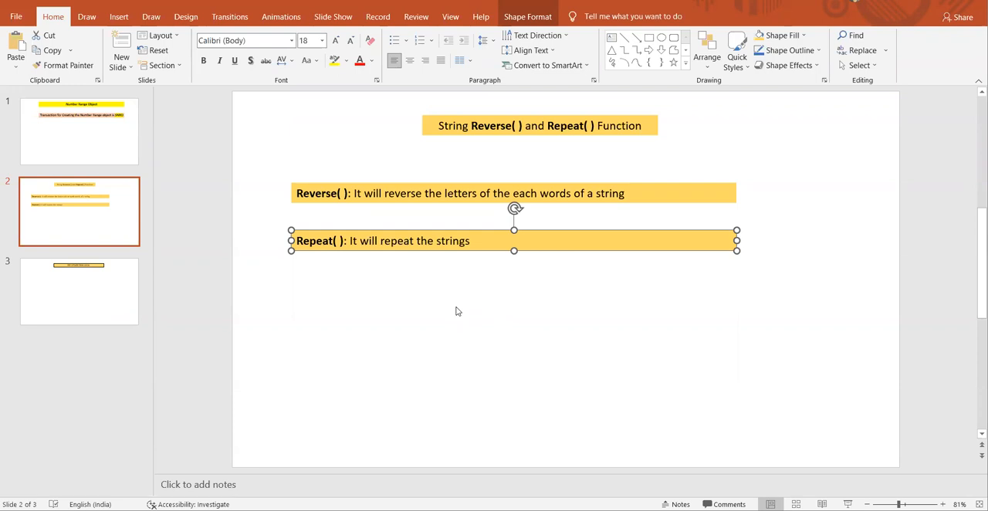
mouse_move(460, 315)
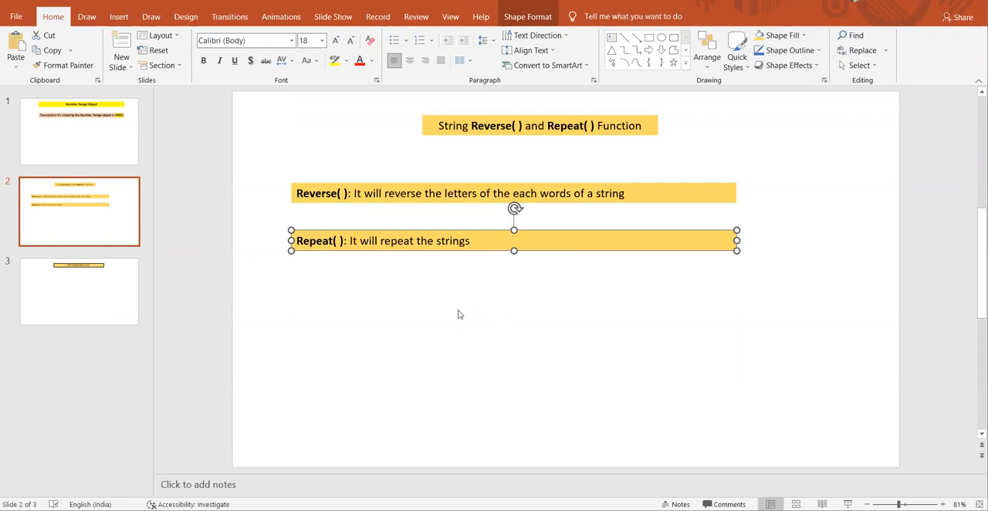
Switch from the Reverse()/Repeat() slide to the ZABAP_EXTRA_REVERSE source in SAP GUI
click(540, 125)
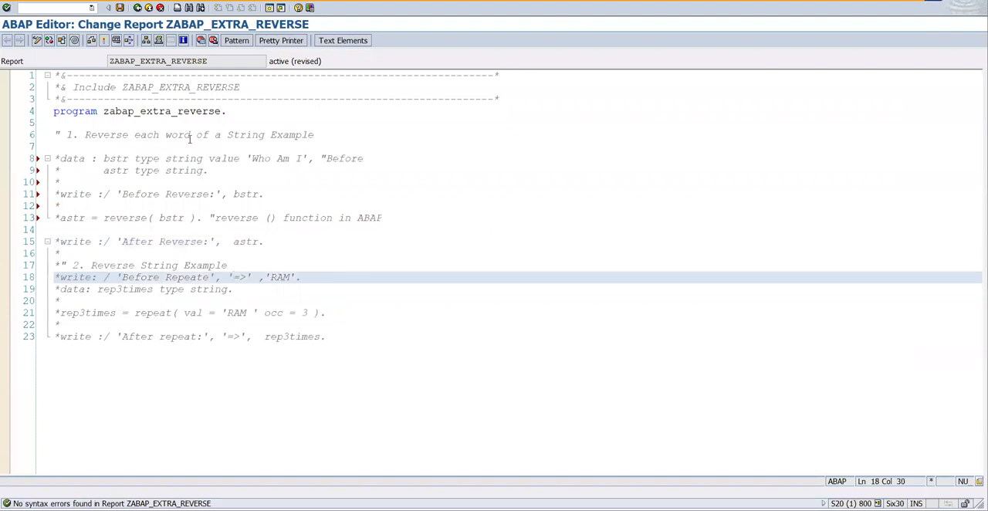
Uncomment the bstr/astr declaration, the 'Before Reverse' write and astr = reverse( bstr )
double_click(162, 111)
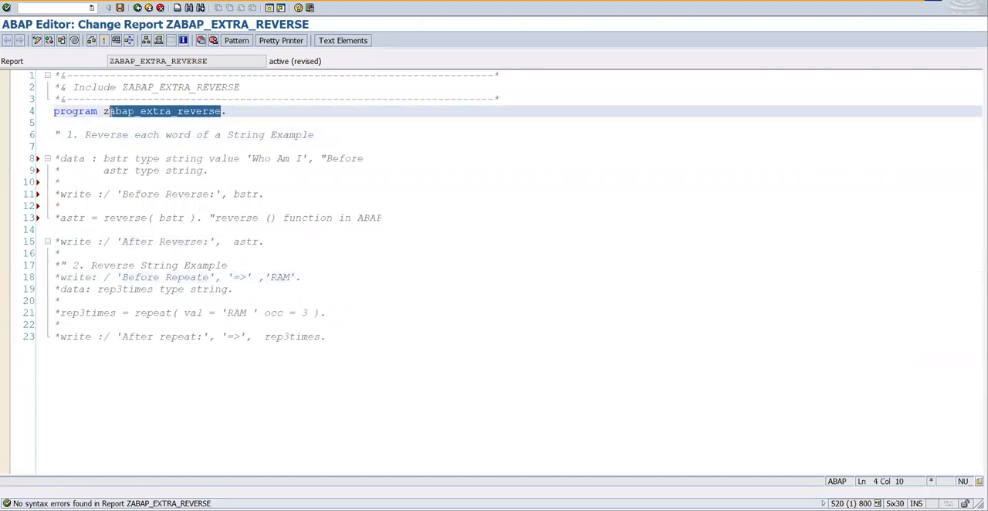
click(90, 134)
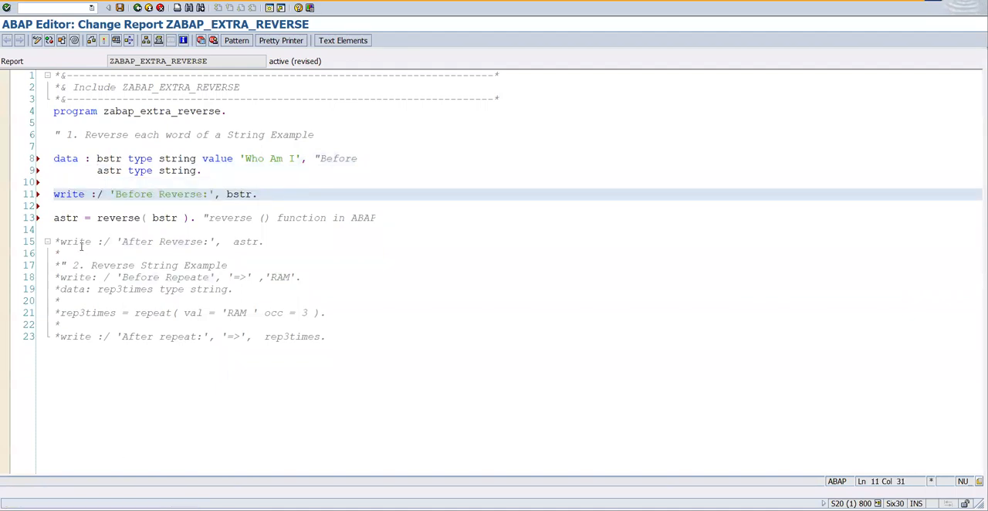
double_click(68, 218)
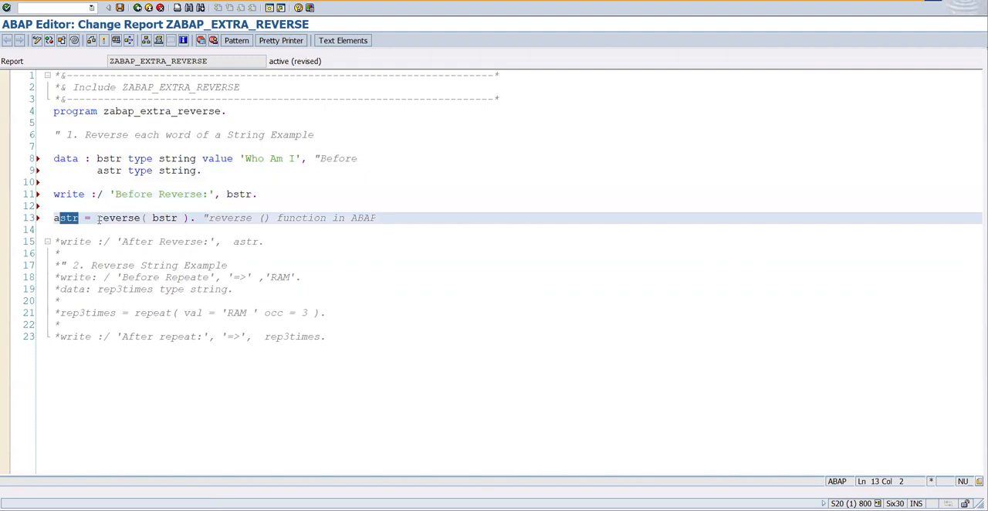
double_click(117, 218)
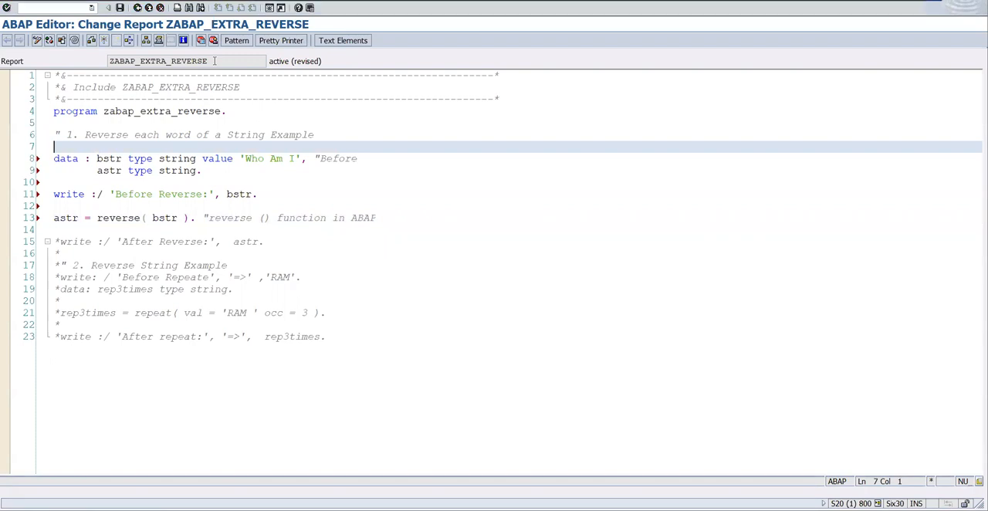
Activate the report and uncomment the write 'After Reverse:', astr output line
click(105, 40)
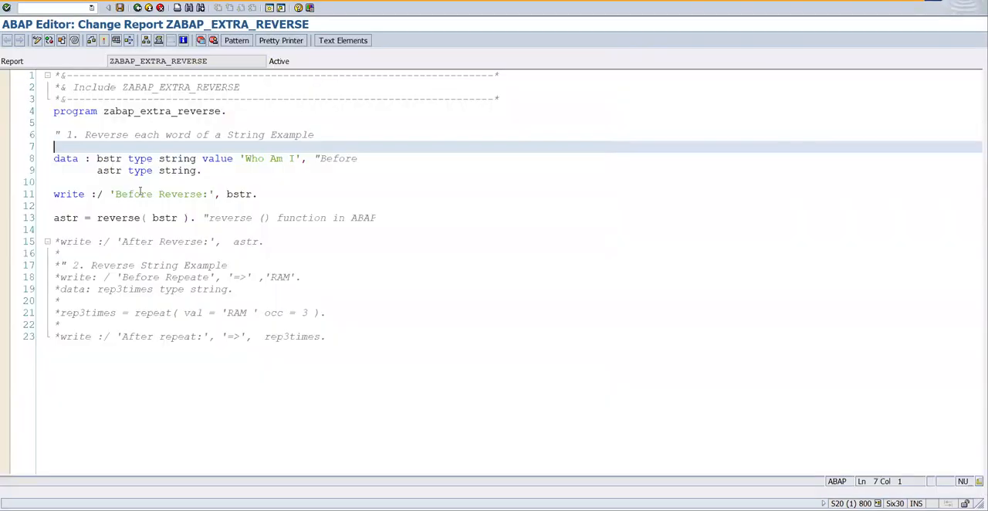
click(115, 195)
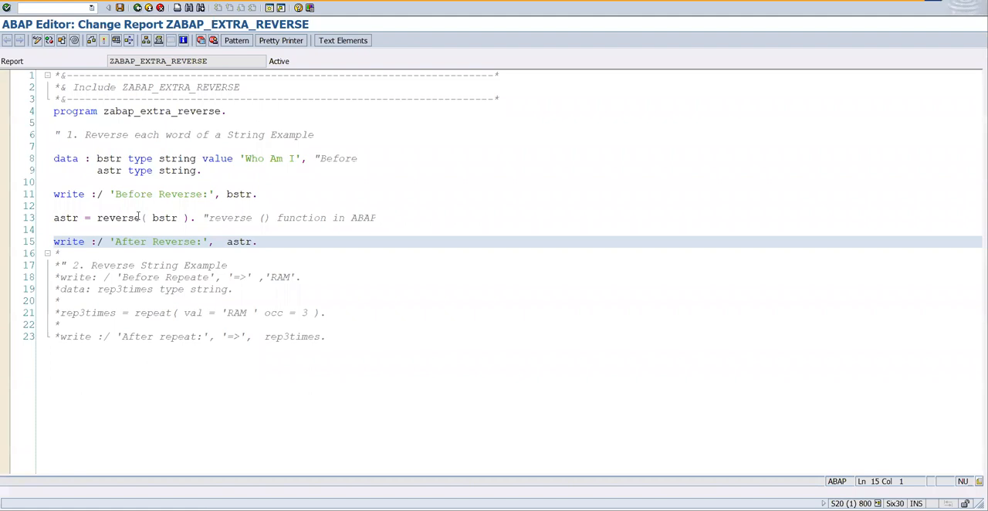
double_click(117, 218)
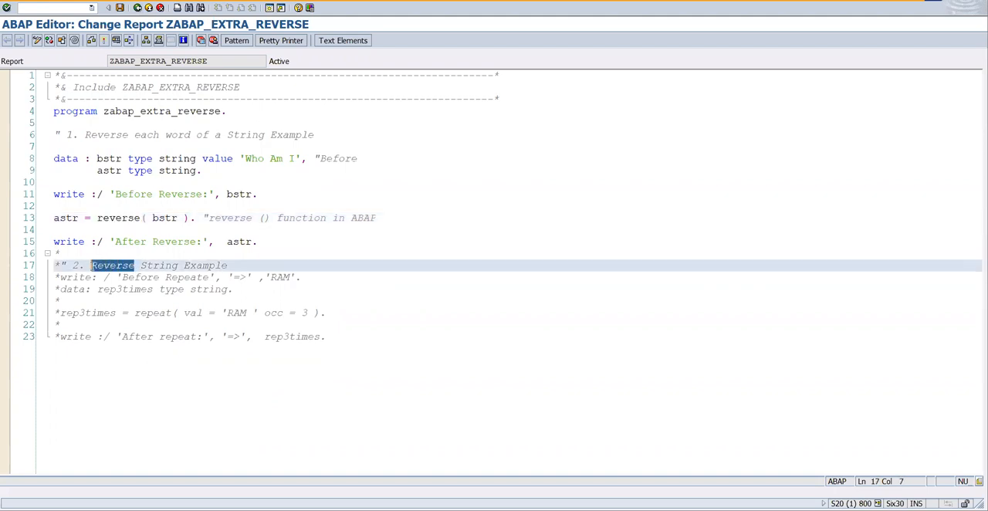
Retitle the heading 'Repeat function String Example', enable the repeat() code and confirm activation
text(Repeat)
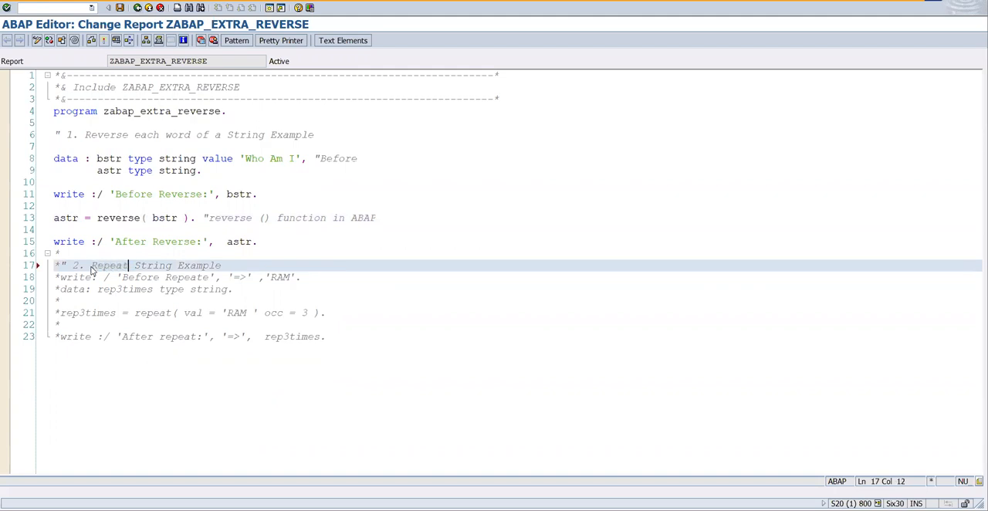
text(fu)
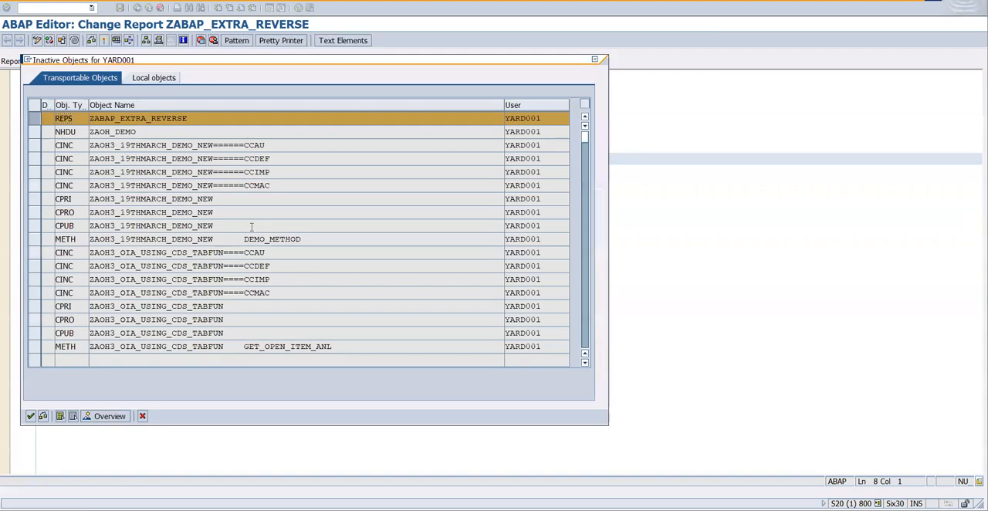
click(31, 417)
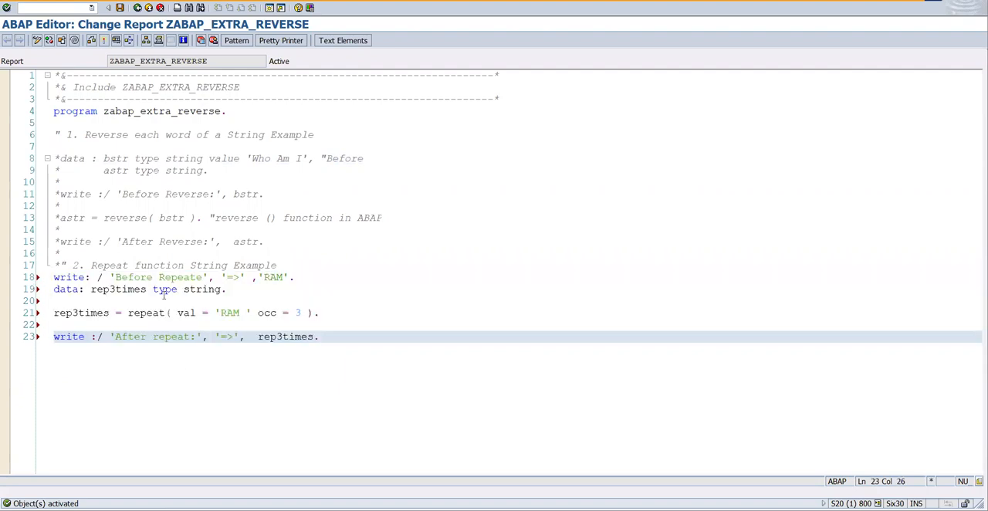
Set a session breakpoint on the rep3times = repeat( ) line
click(287, 278)
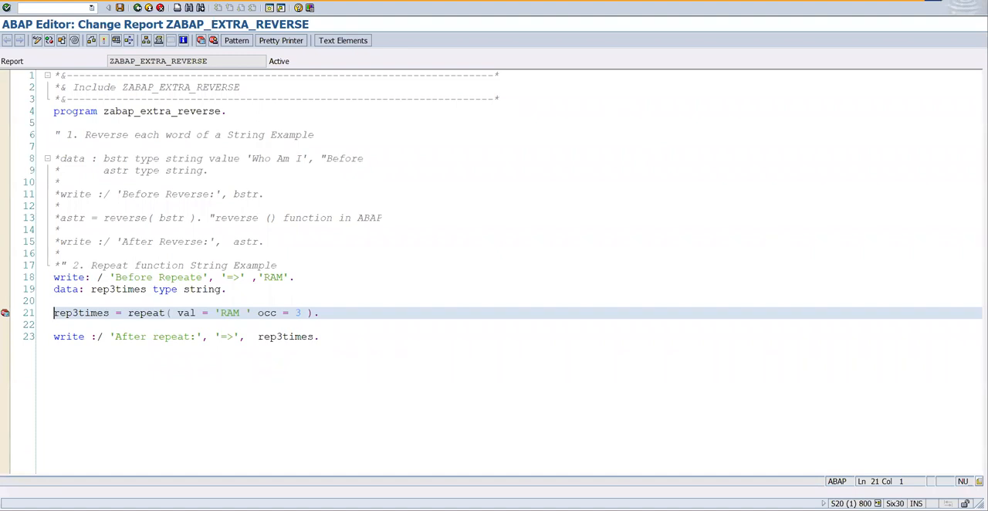
mouse_move(543, 25)
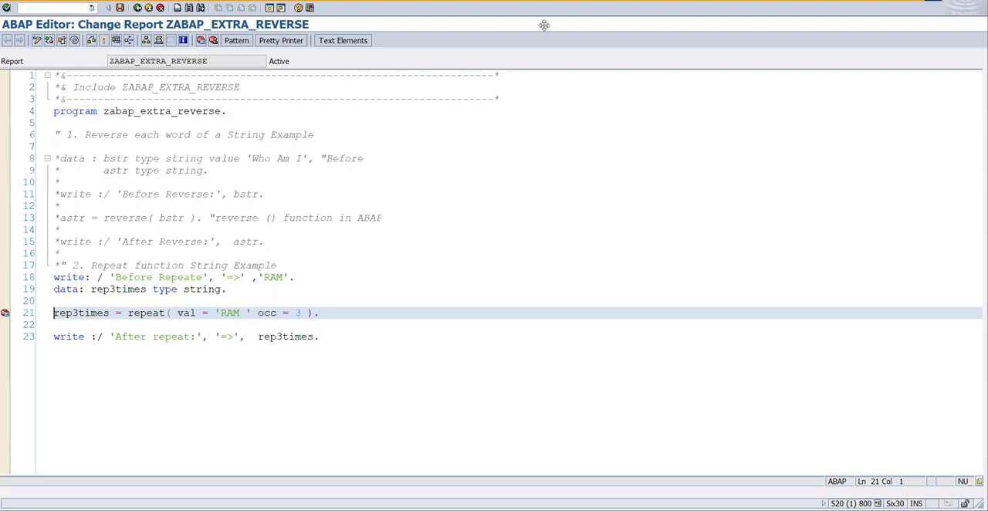